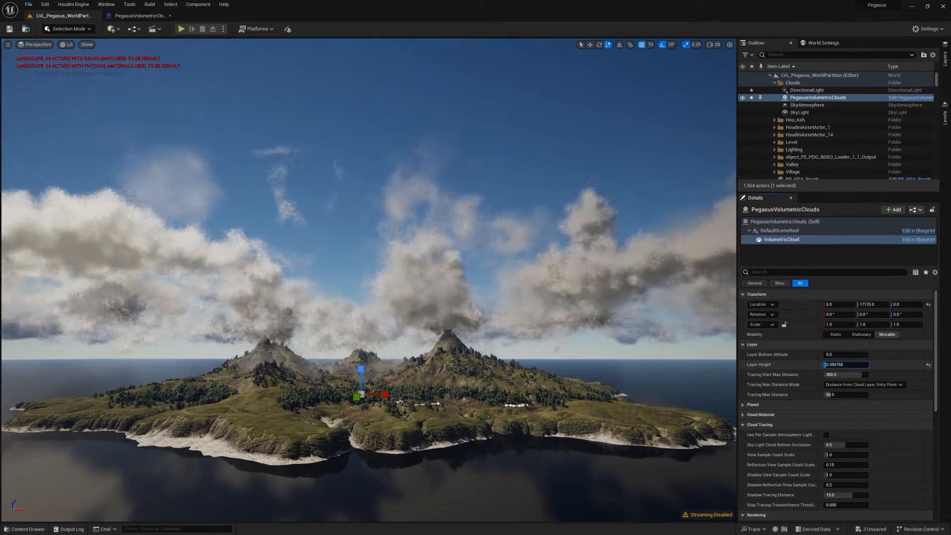
Try Layer Height values 0.747, 2.743, 0.913 and 1.079 to reshape the clouds.
{"action": "type", "text": "0.747335"}
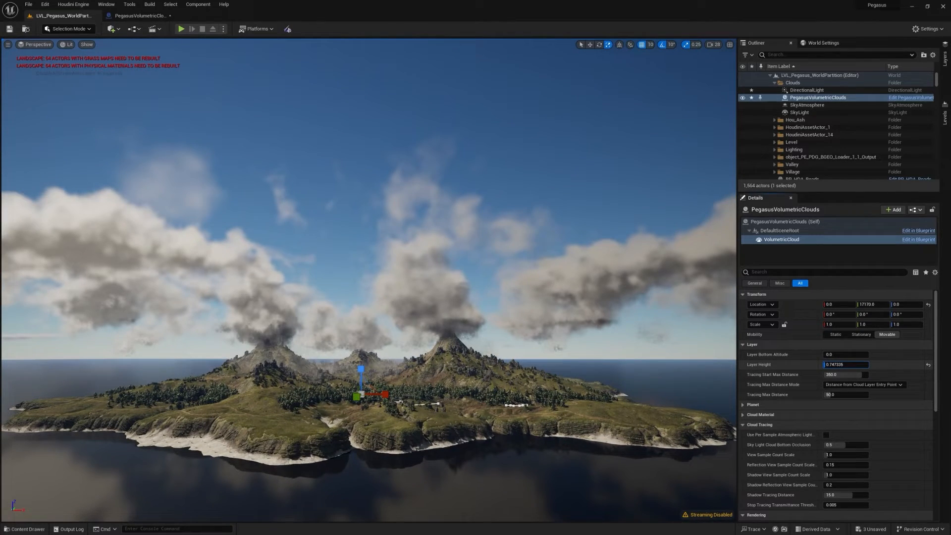
{"action": "type", "text": "2.743143"}
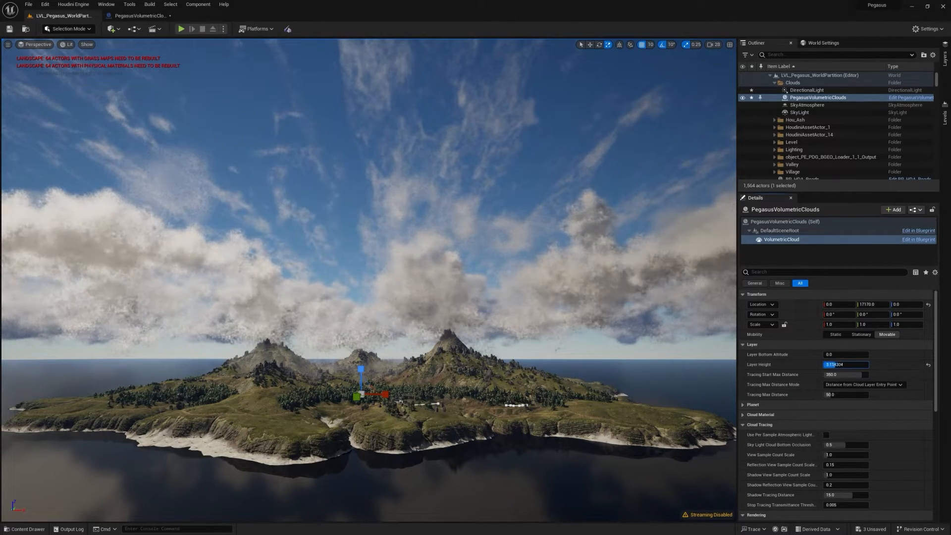
{"action": "type", "text": "0.912598"}
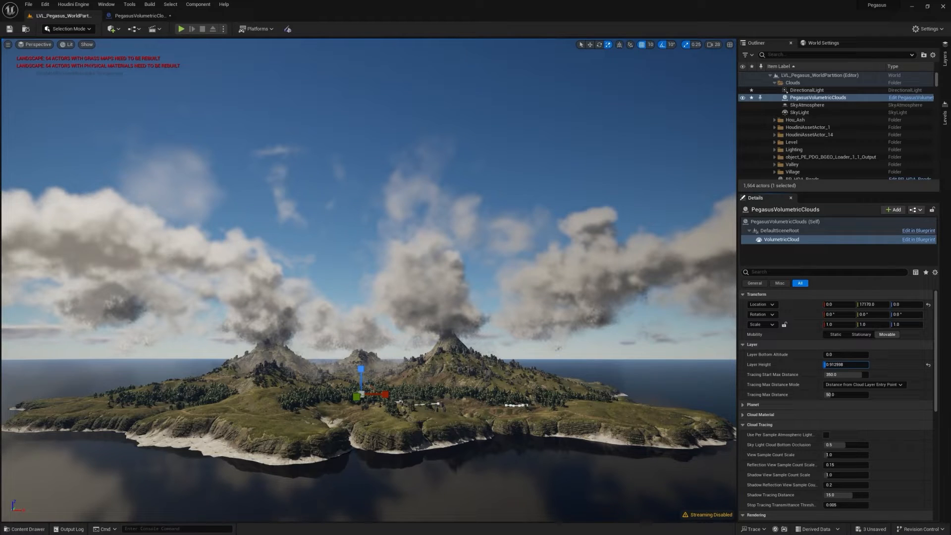
{"action": "type", "text": "1.079304"}
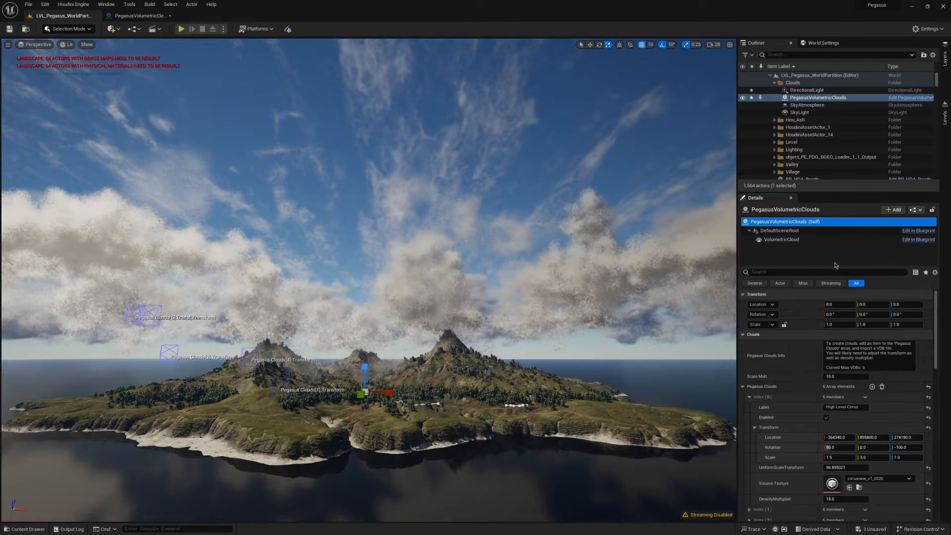
Review the cloud actor's Advanced and Setup values, collapse the Pegasus Clouds array, and select the VolumetricCloud component.
{"action": "scroll", "scroll_direction": "down", "scroll_amount": 3}
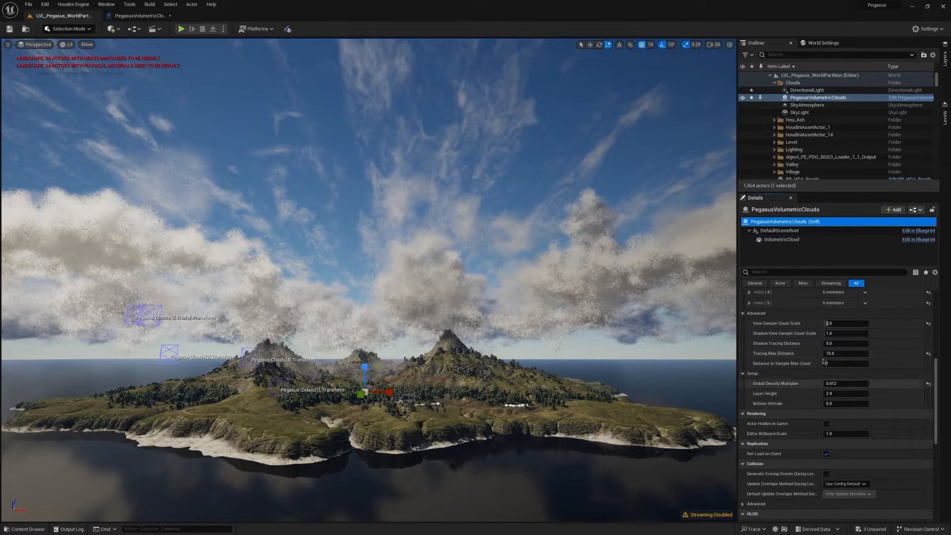
{"action": "left_click", "coordinate": [781, 239]}
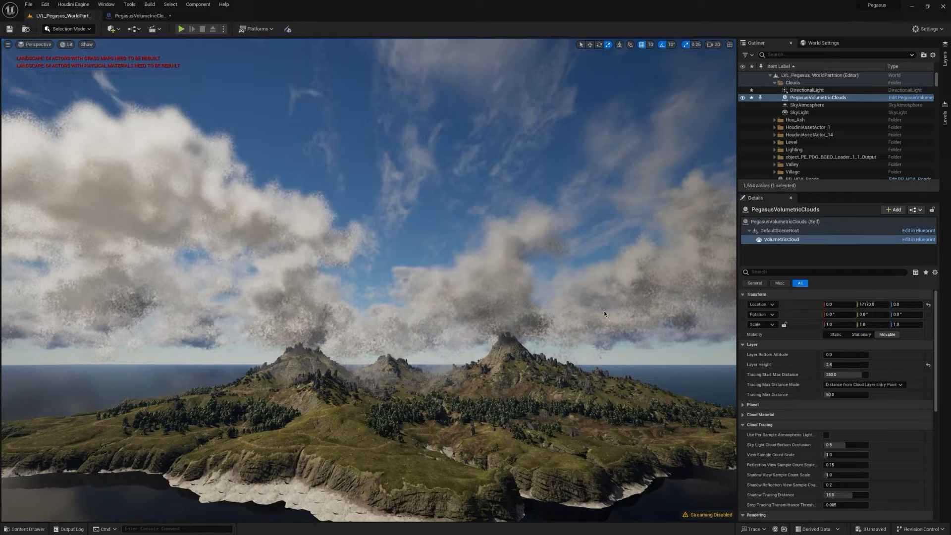
{"action": "mouse_move", "coordinate": [784, 220]}
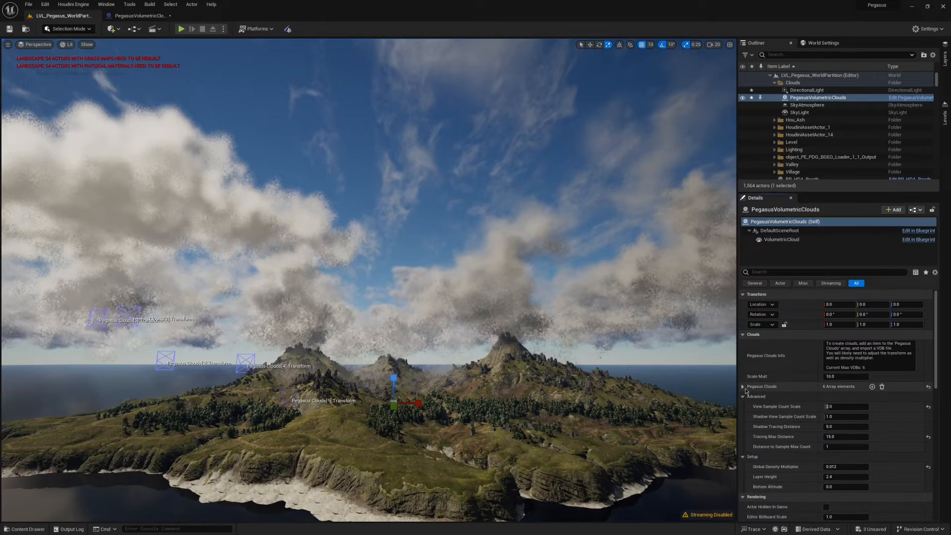
{"action": "left_click", "coordinate": [742, 386]}
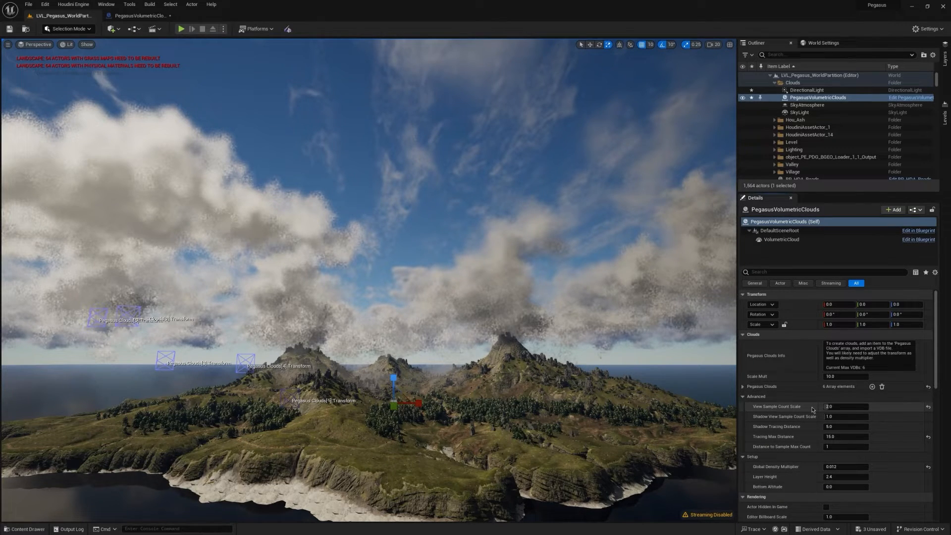
{"action": "left_click", "coordinate": [781, 239]}
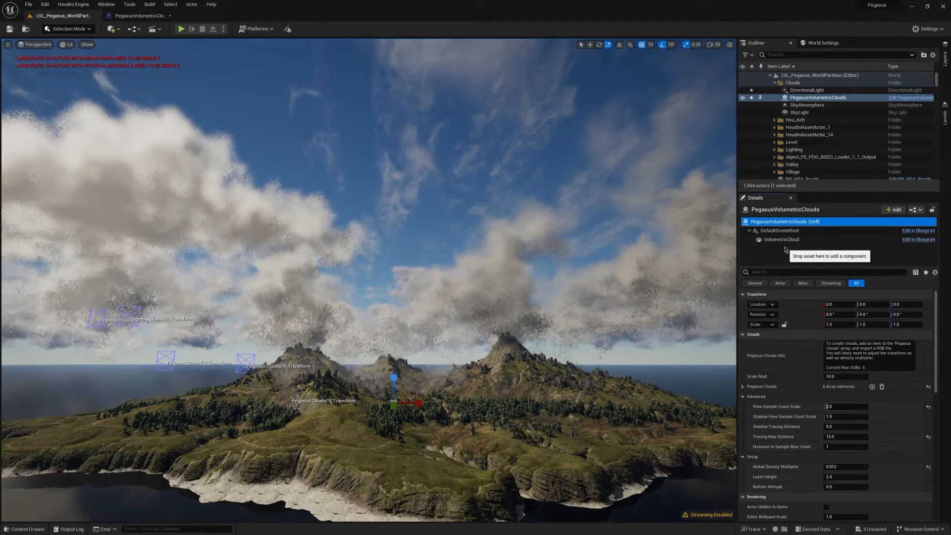
{"action": "left_click", "coordinate": [781, 238]}
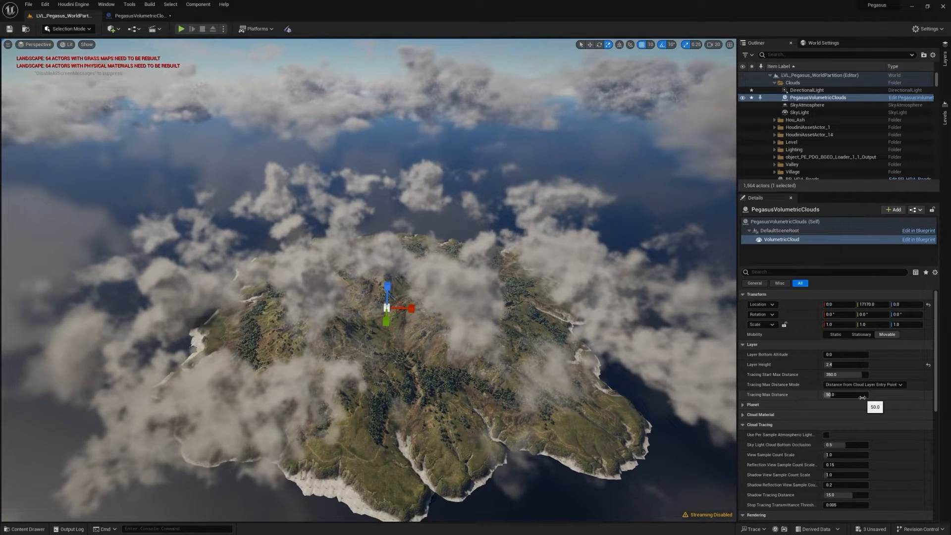
Lower the volumetric cloud's Tracing Max Distance from 50.0 to 5.0.
{"action": "left_click_drag", "start_coordinate": [862, 395], "coordinate": [824, 395]}
{"action": "type", "text": "5"}
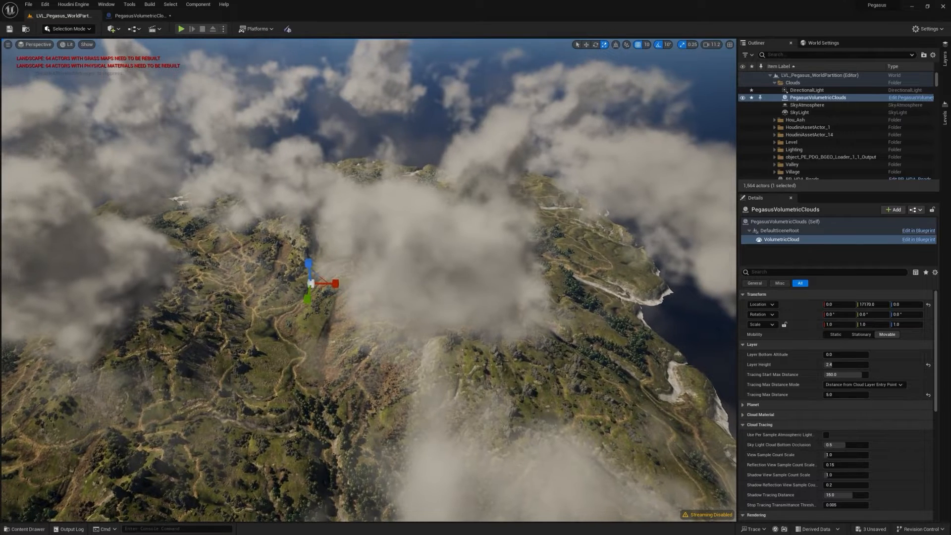
Scrub View Sample Count Scale to 2.0 and set Shadow View Sample Count Scale to 5.0.
{"action": "scroll", "scroll_direction": "down", "scroll_amount": 3}
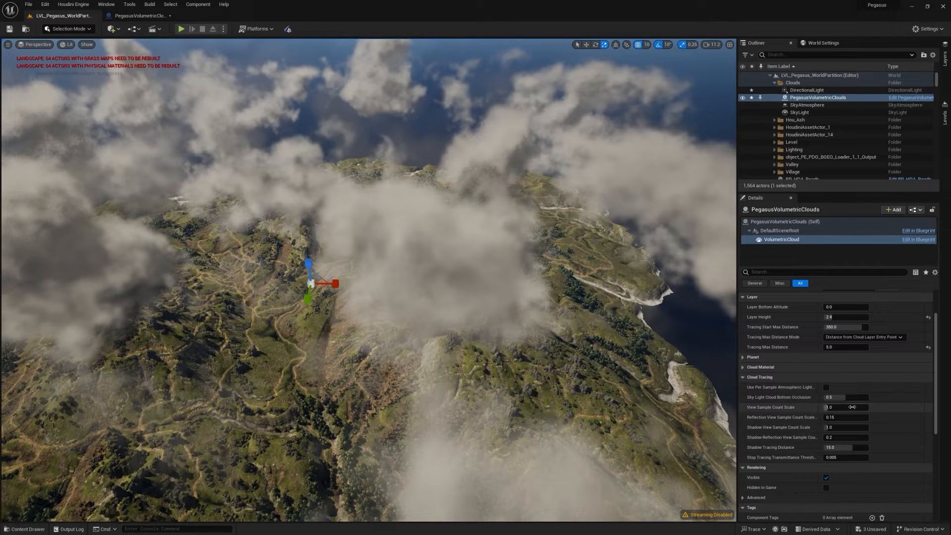
{"action": "left_click_drag", "start_coordinate": [837, 407], "coordinate": [856, 407]}
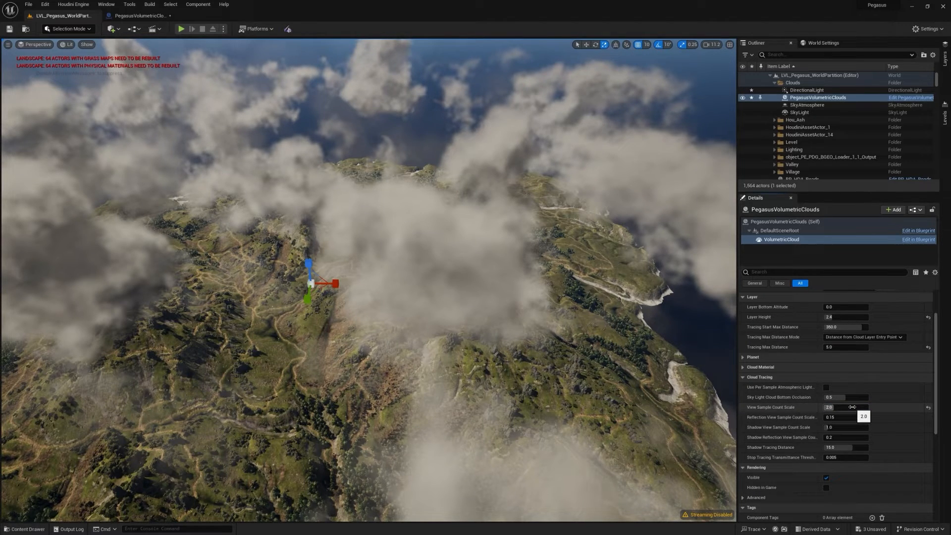
{"action": "left_click_drag", "start_coordinate": [829, 407], "coordinate": [855, 407]}
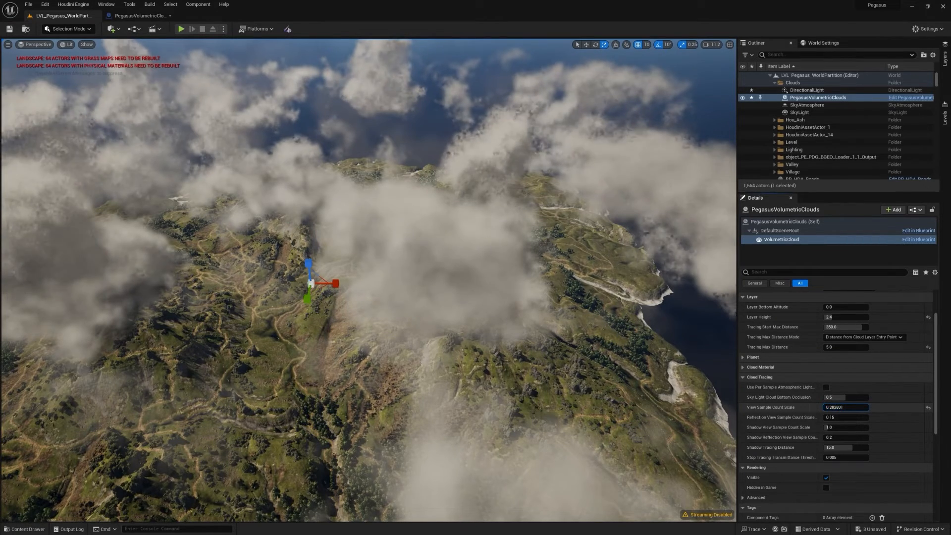
{"action": "type", "text": "2.7848"}
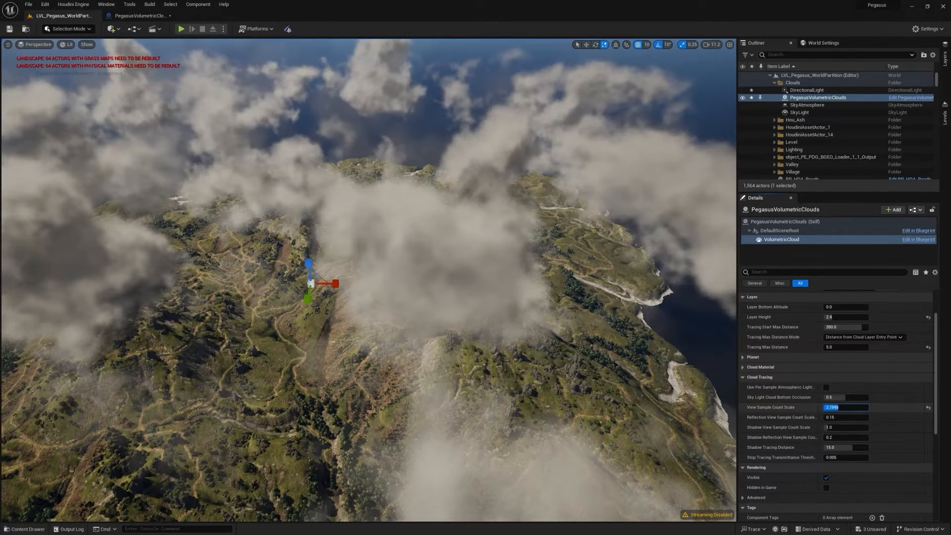
{"action": "type", "text": "0.05"}
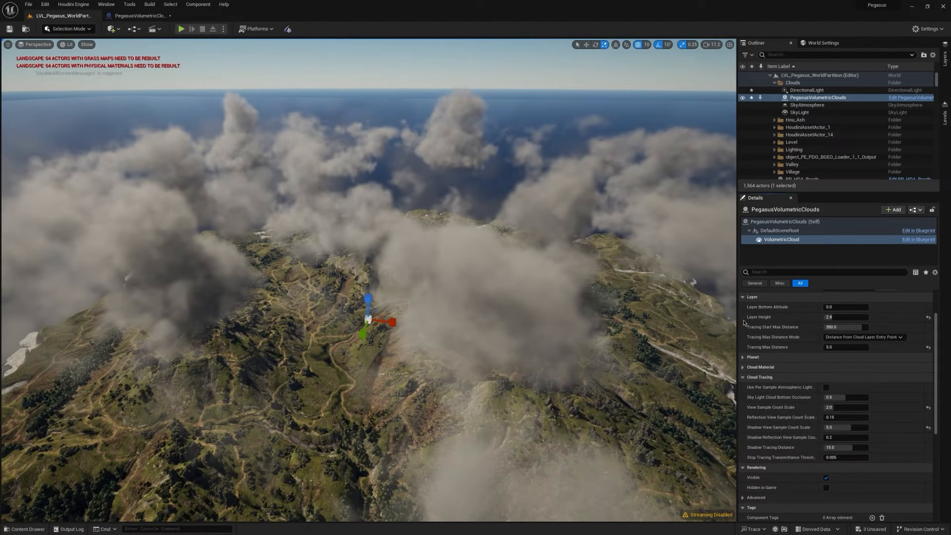
{"action": "mouse_move", "coordinate": [807, 93]}
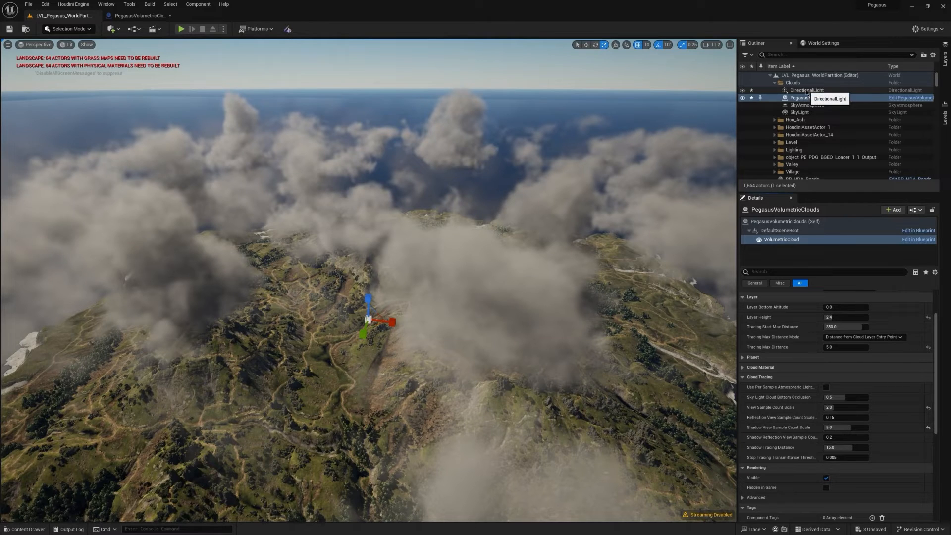
Enable Cast Cloud Shadows on the DirectionalLight with extent 5.0, then reselect PegasusVolumetricClouds.
{"action": "left_click", "coordinate": [808, 90]}
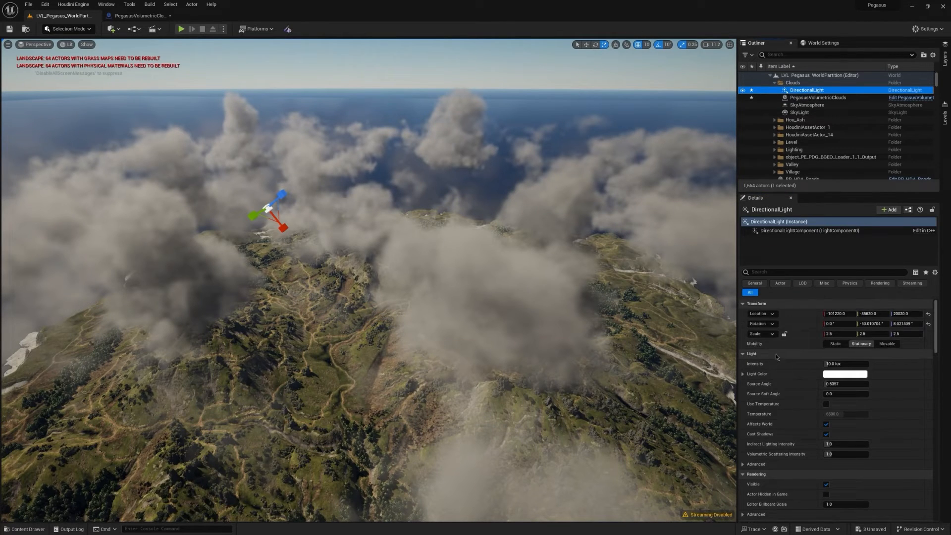
{"action": "scroll", "scroll_direction": "down", "scroll_amount": 3}
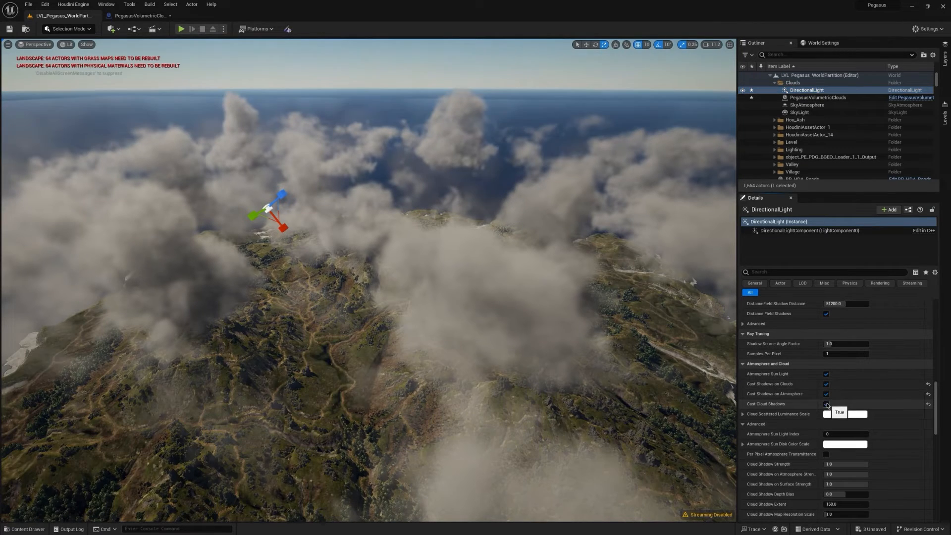
{"action": "left_click", "coordinate": [825, 403]}
{"action": "type", "text": "5"}
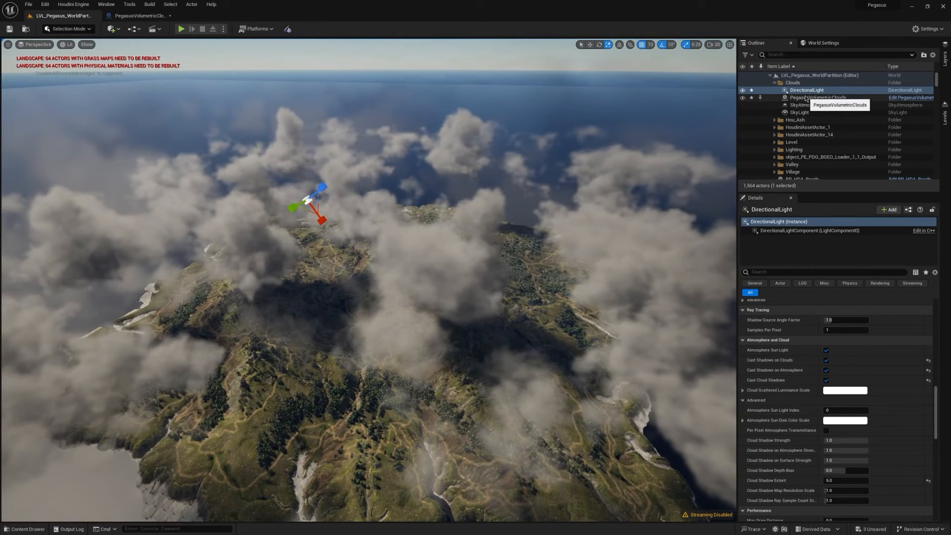
{"action": "left_click", "coordinate": [819, 98]}
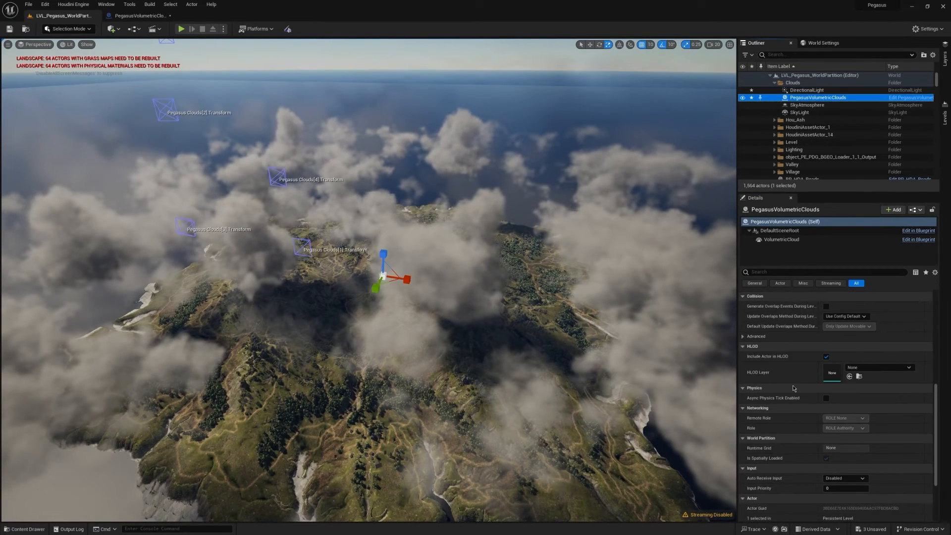